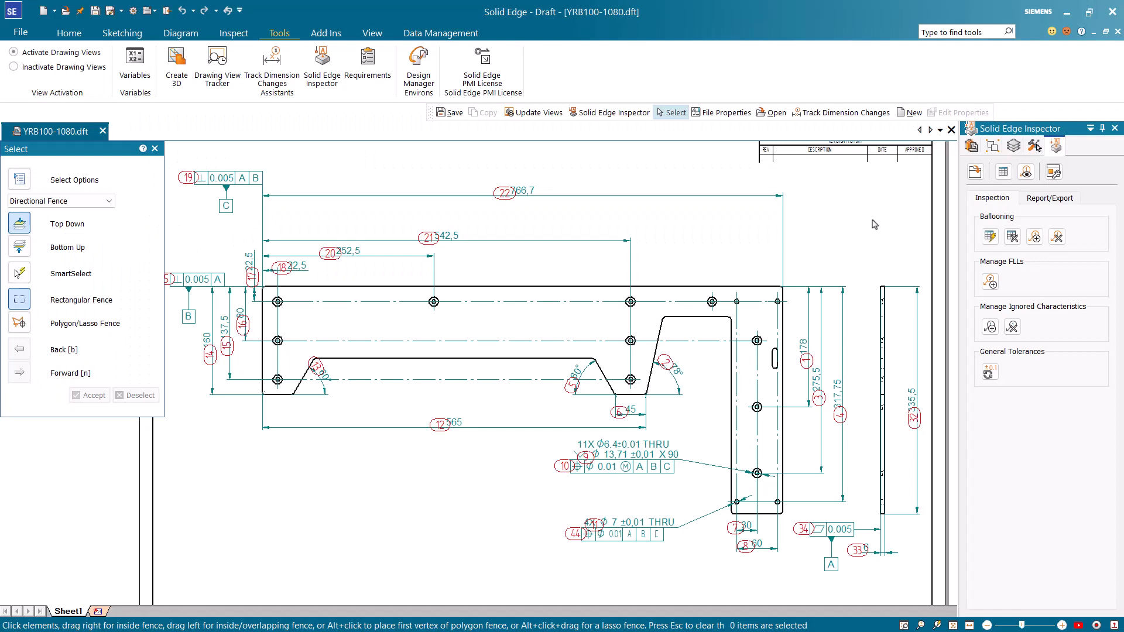
pyautogui.moveTo(857, 221)
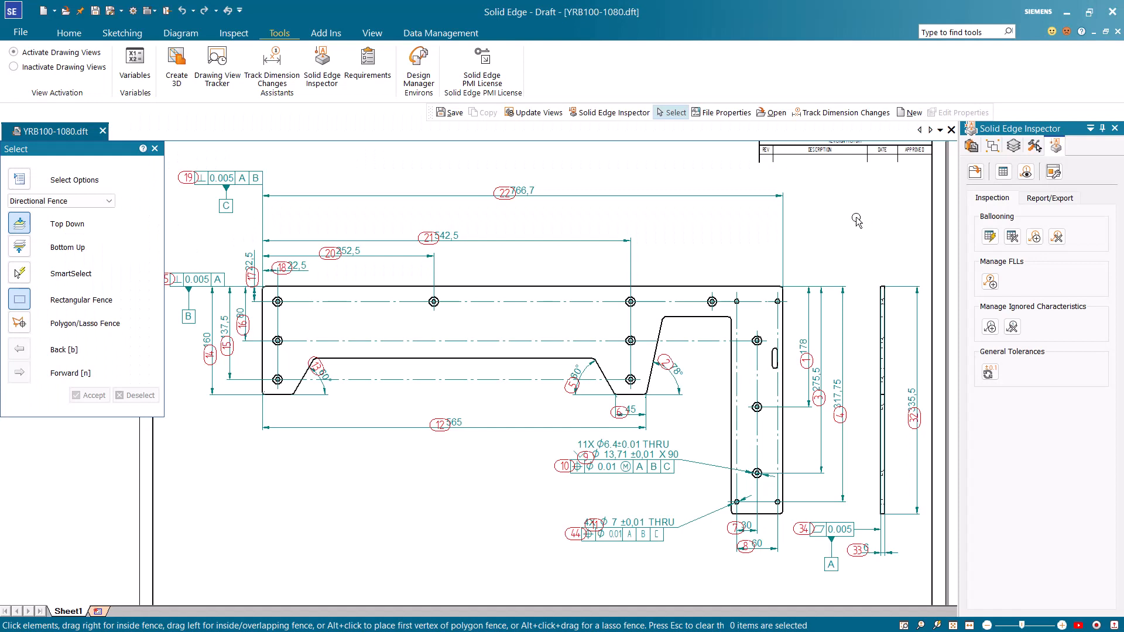
# - Show the file properties of YRB100-1080.dft and select the Document Number SE1234
pyautogui.rightClick(52, 130)
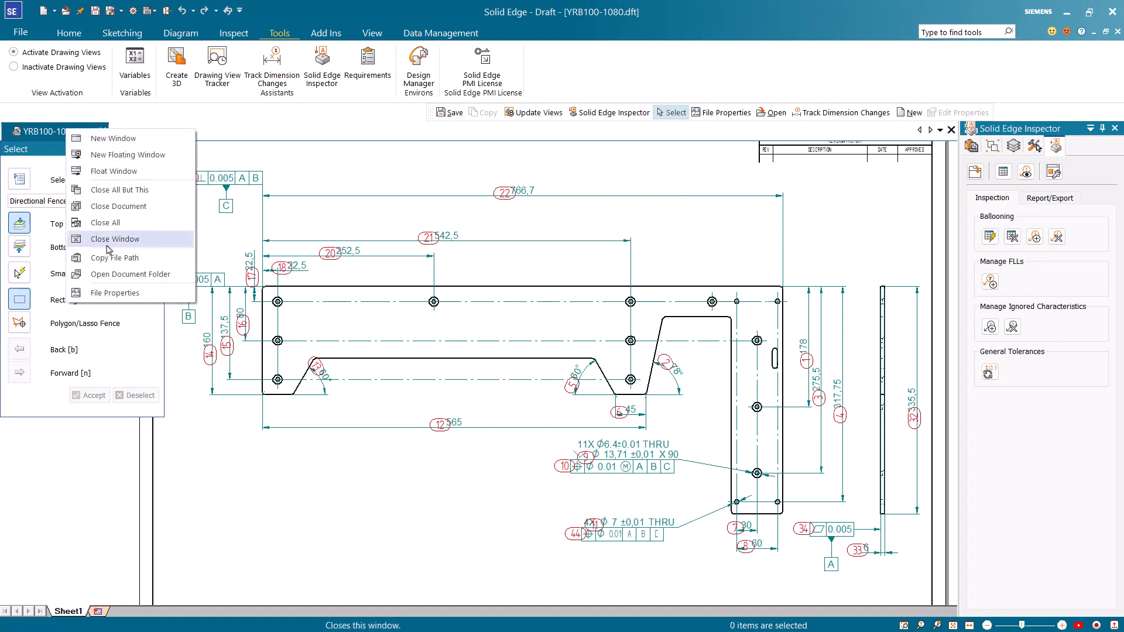
pyautogui.click(113, 293)
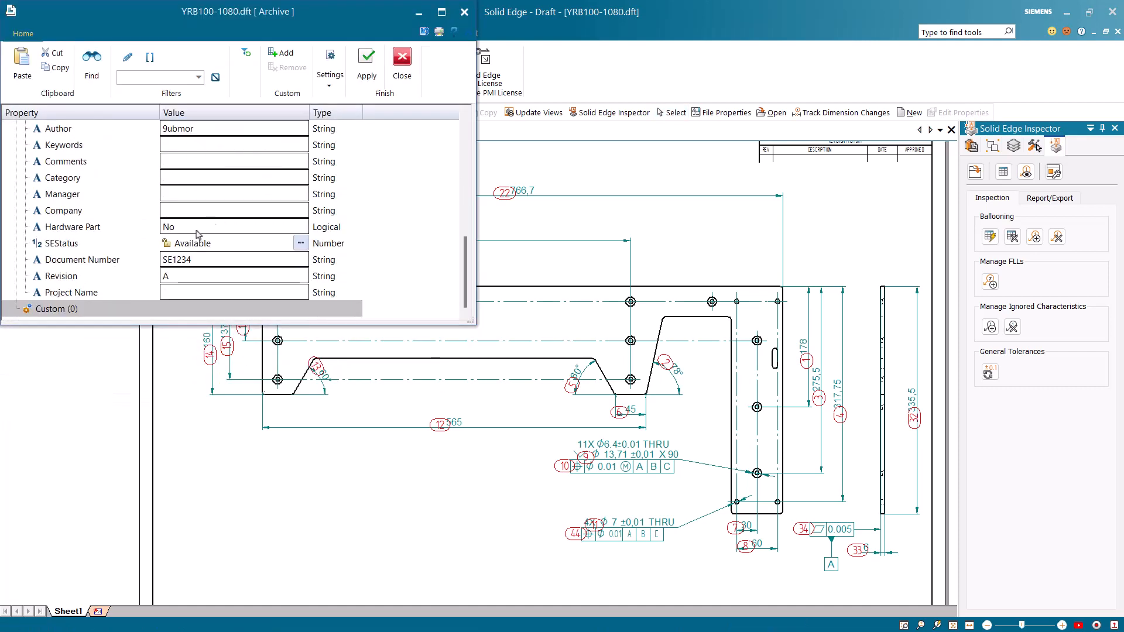
pyautogui.click(82, 260)
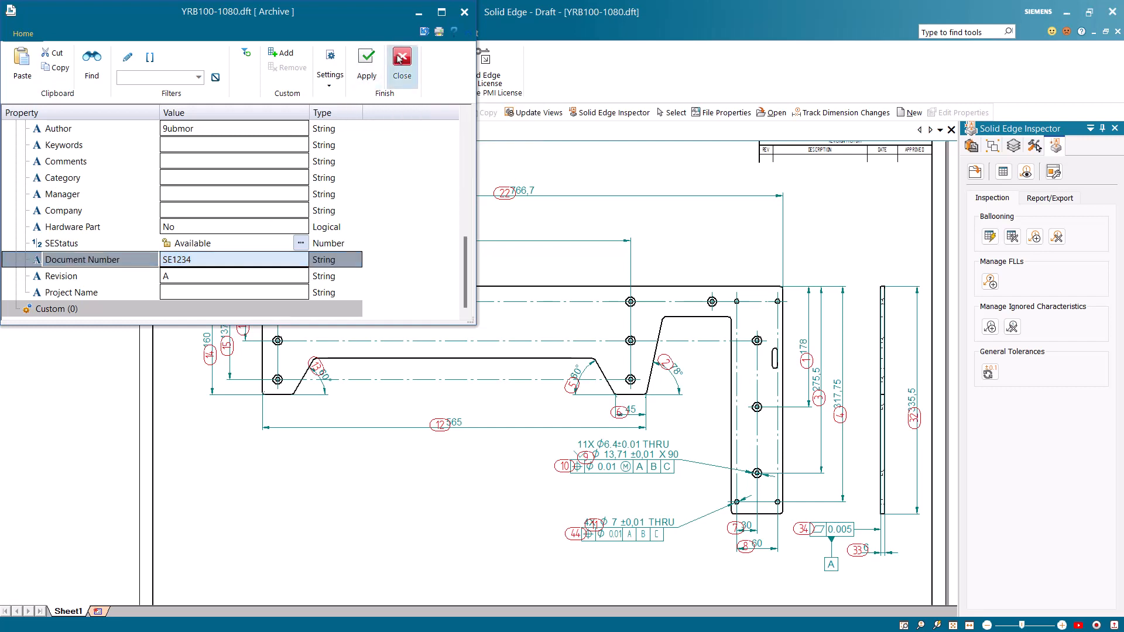
# - Check the CustomReport report type in Inspector's Report/Export settings, then cancel without generating
pyautogui.click(402, 61)
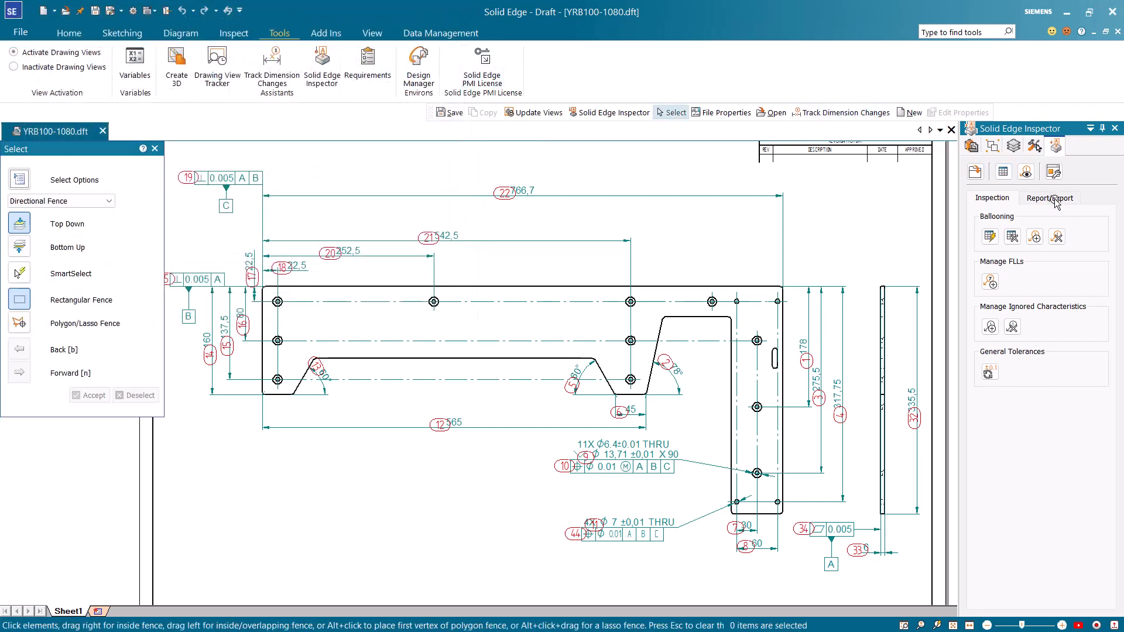
pyautogui.click(1049, 198)
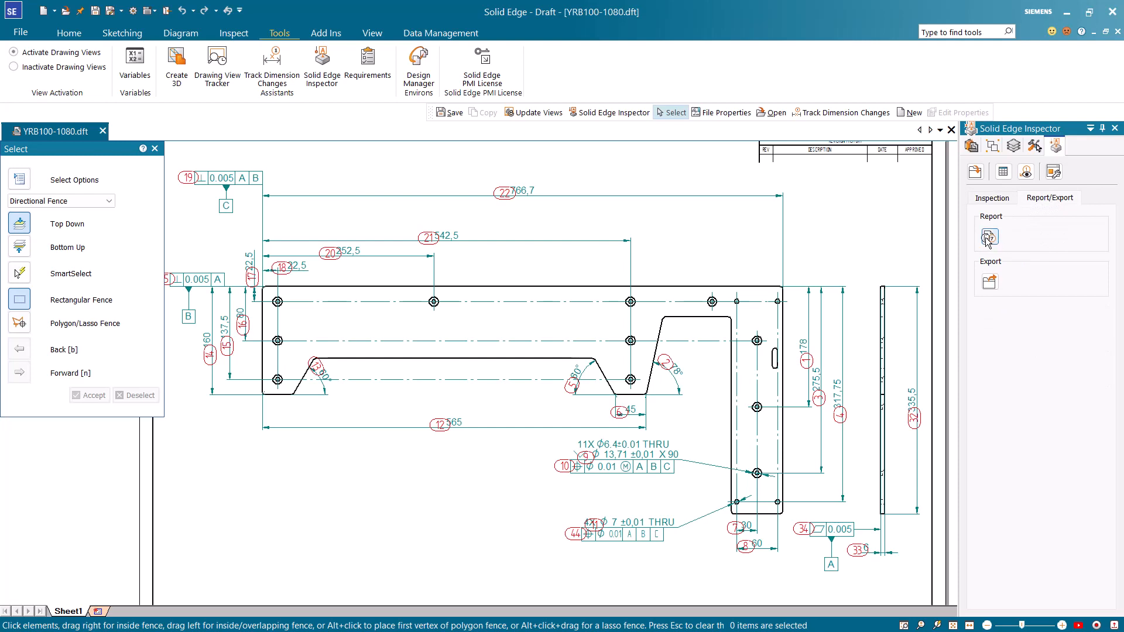
pyautogui.click(988, 238)
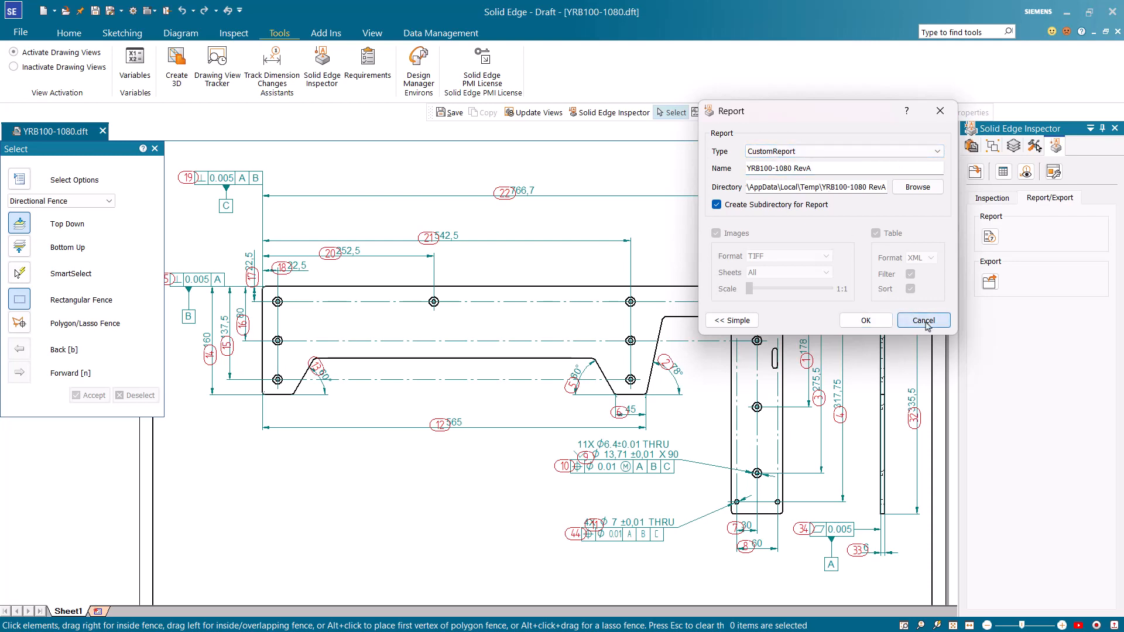
pyautogui.click(922, 319)
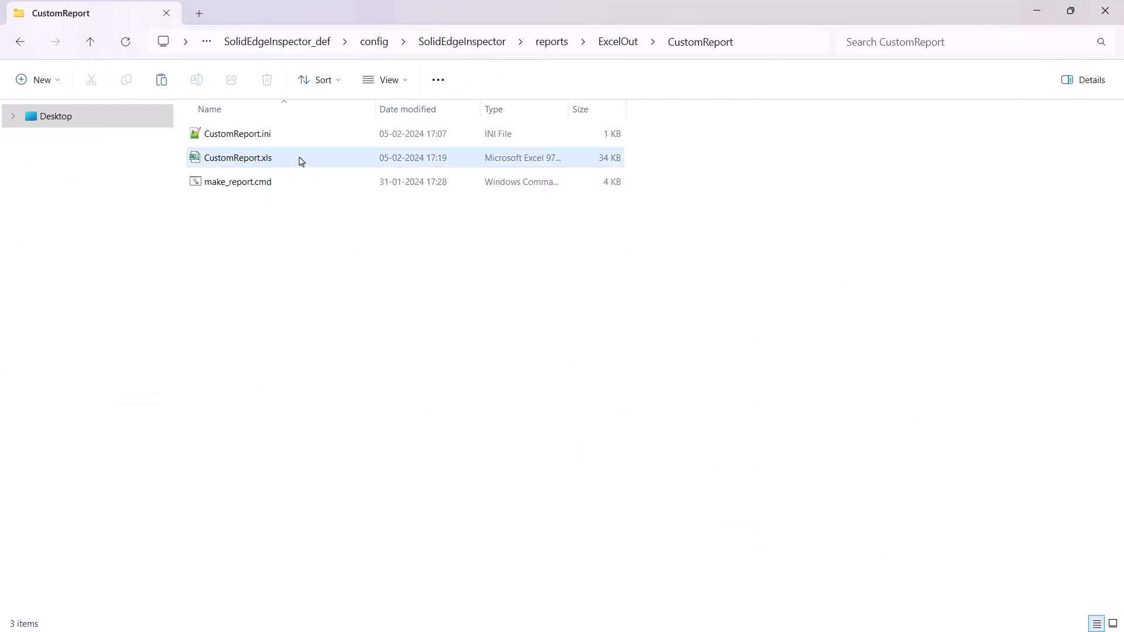
# - In CustomReport.xls, move the blank ImagePageX sheet to the front as TitlePage
pyautogui.doubleClick(237, 158)
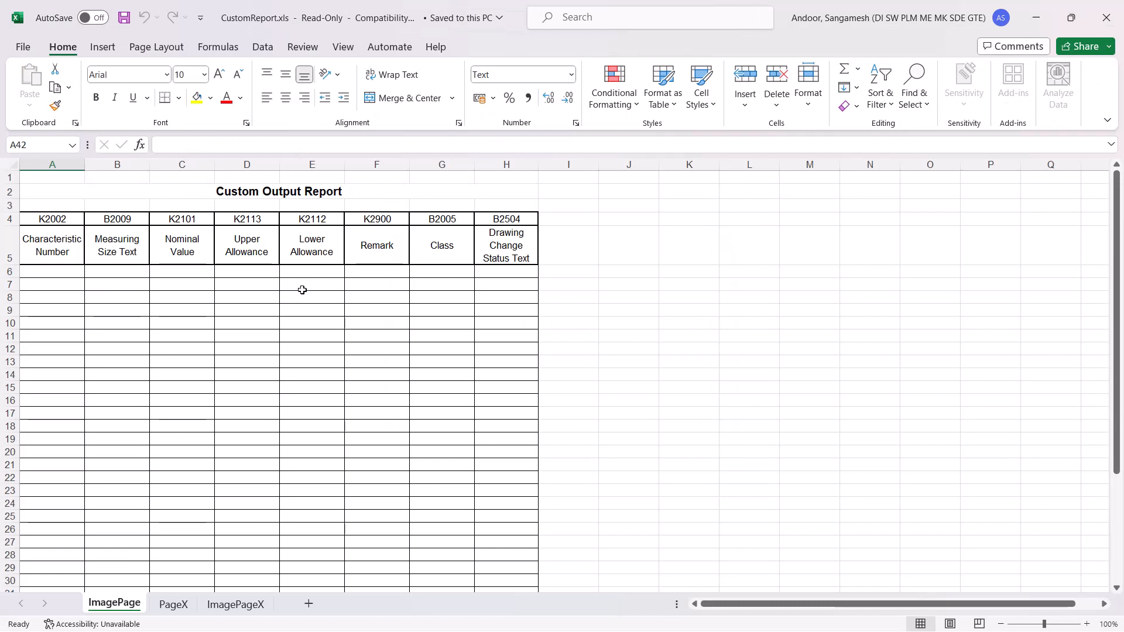
pyautogui.moveTo(295, 299)
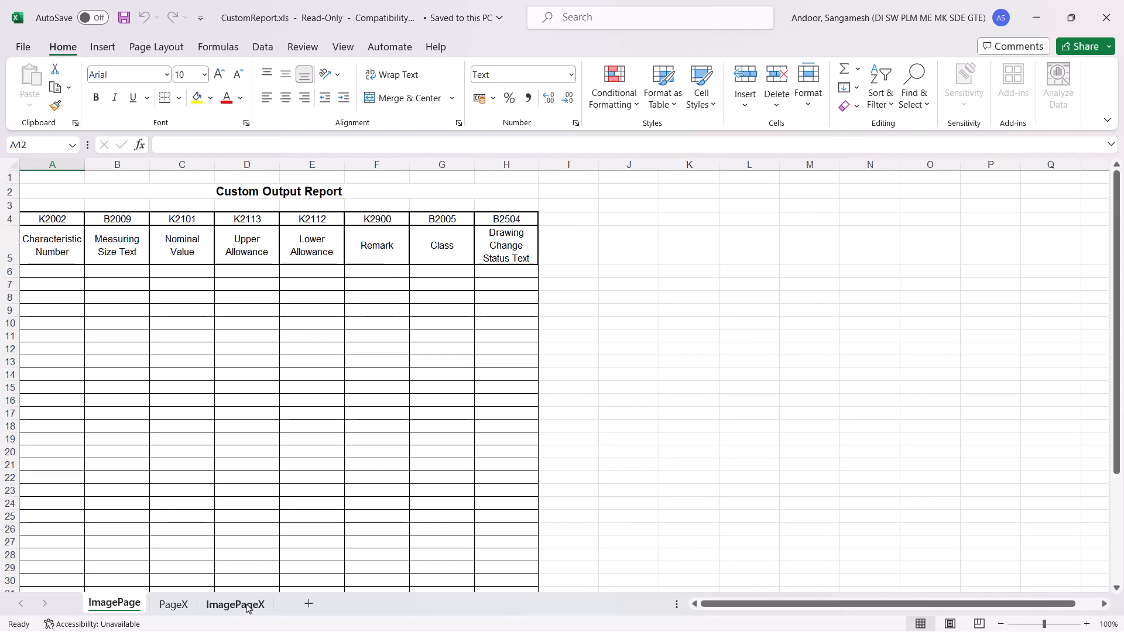
pyautogui.click(235, 604)
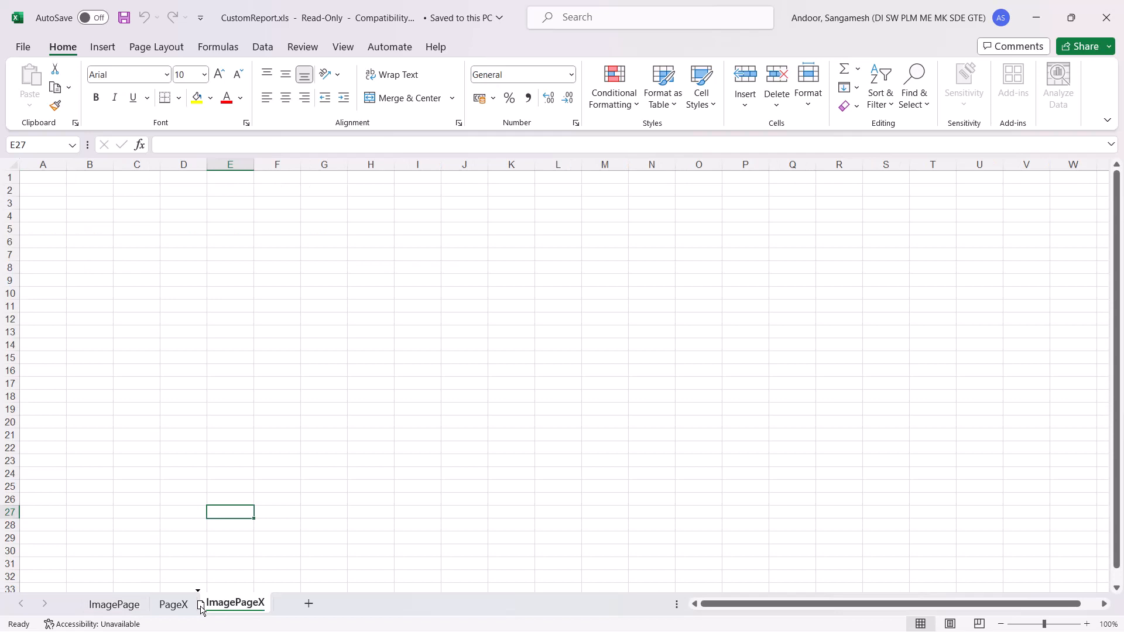
pyautogui.moveTo(234, 603); pyautogui.dragTo(93, 603)
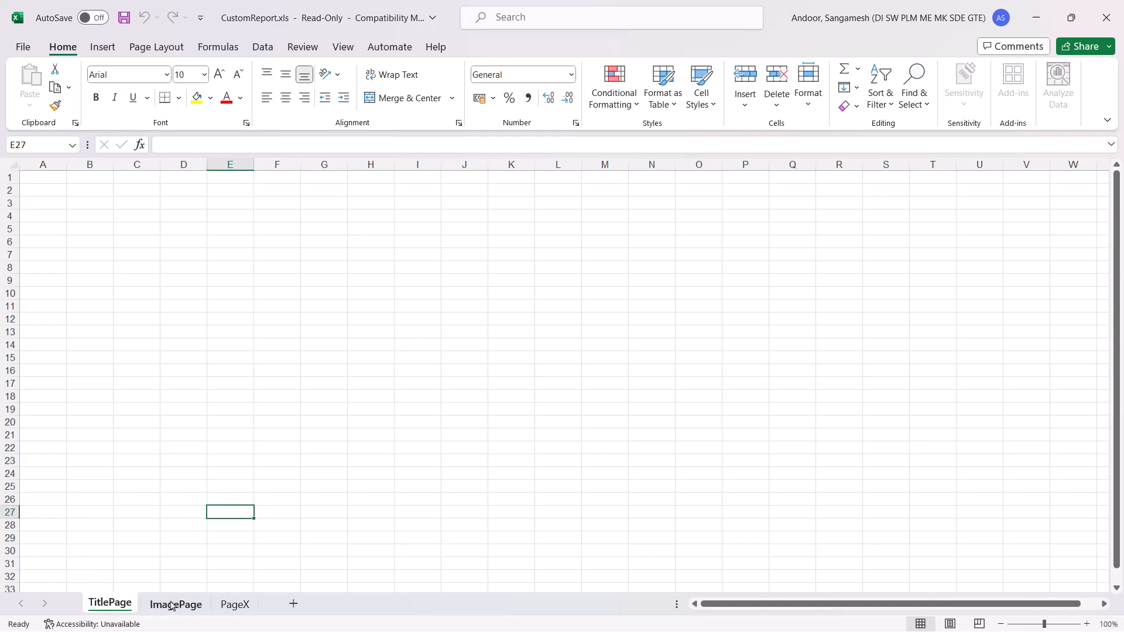
pyautogui.click(175, 604)
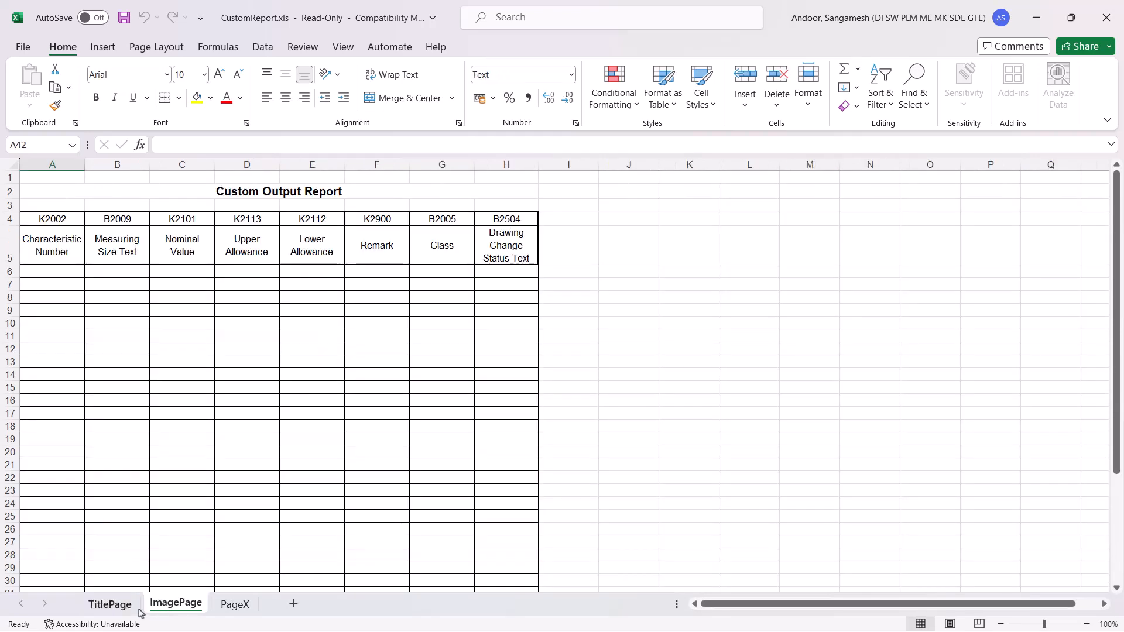
# - Paste the AS9102 FAI Form 3 layout on TitlePage and check part number K1001 in C13
pyautogui.click(110, 604)
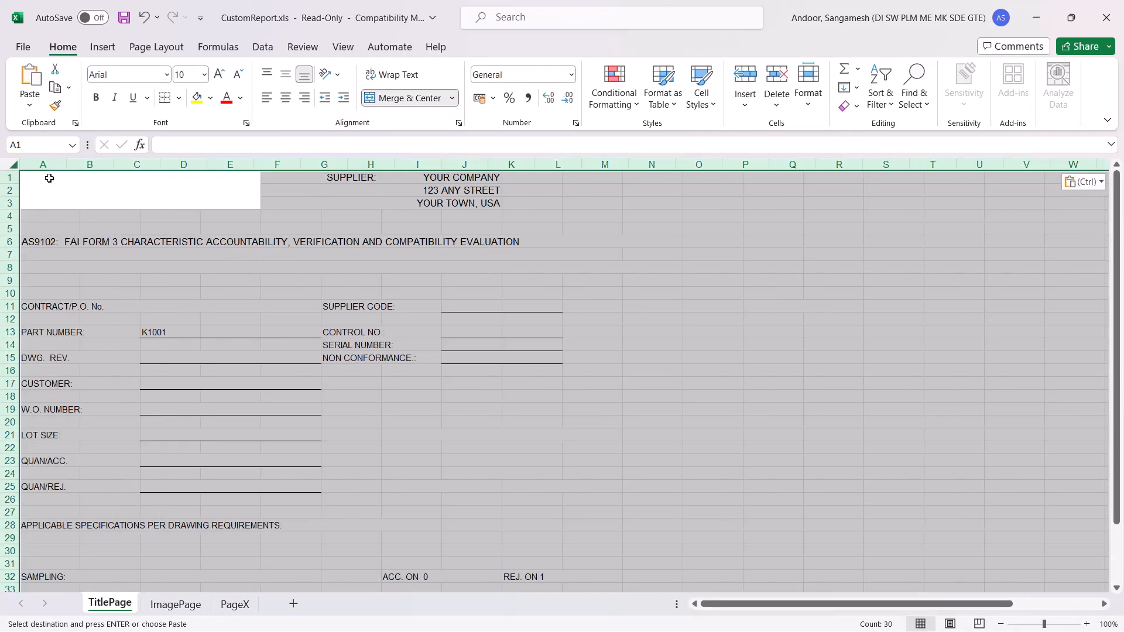
pyautogui.moveTo(165, 336)
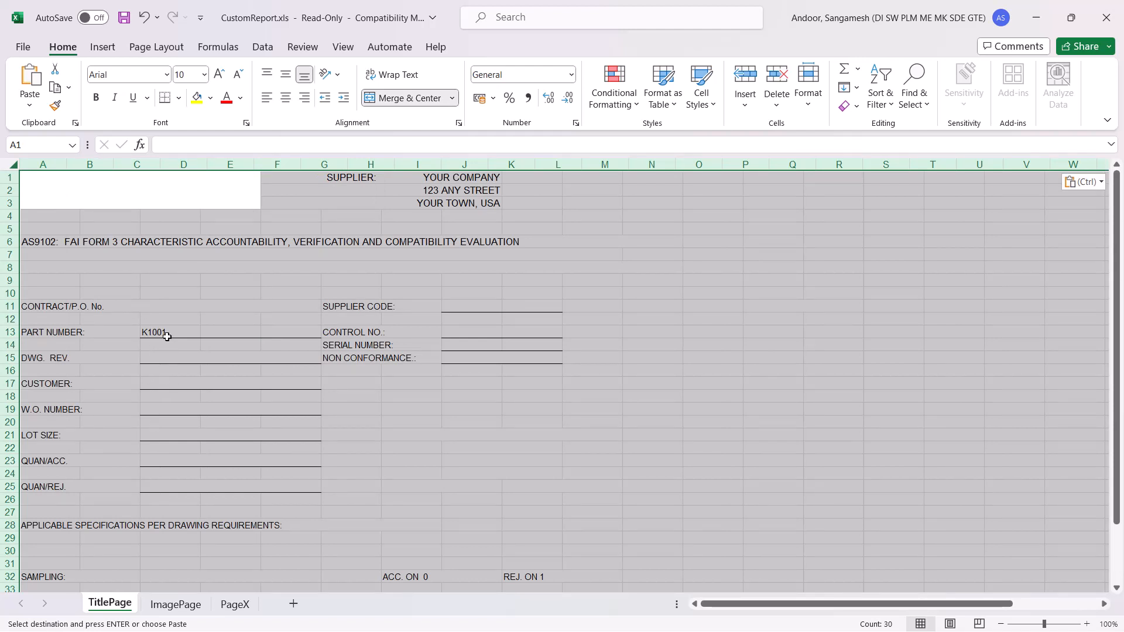
pyautogui.click(50, 331)
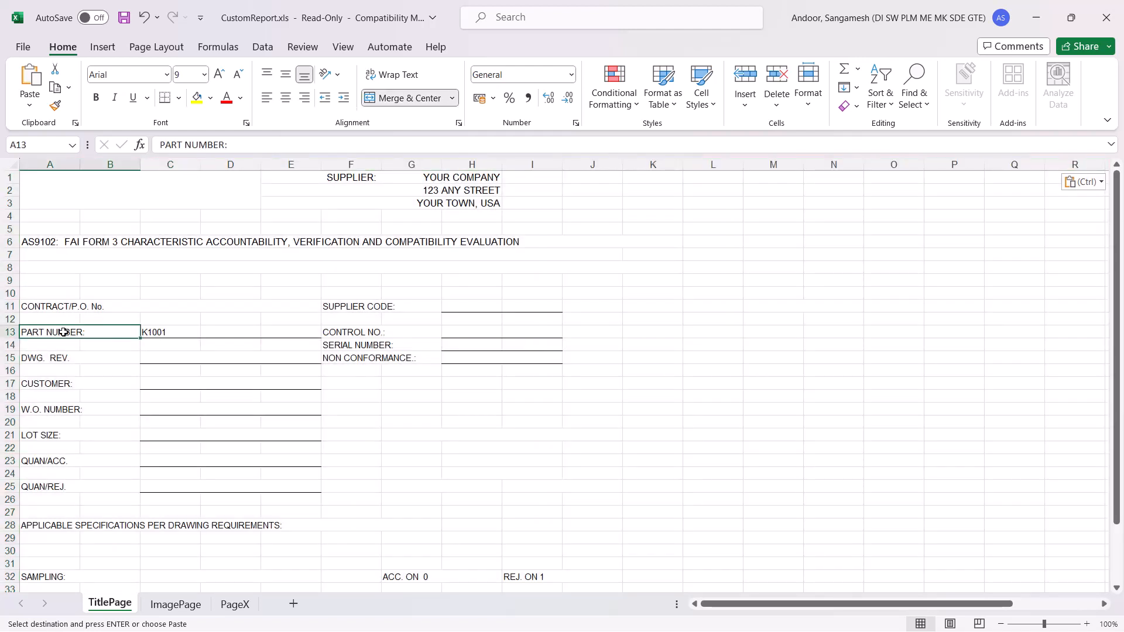
pyautogui.click(170, 331)
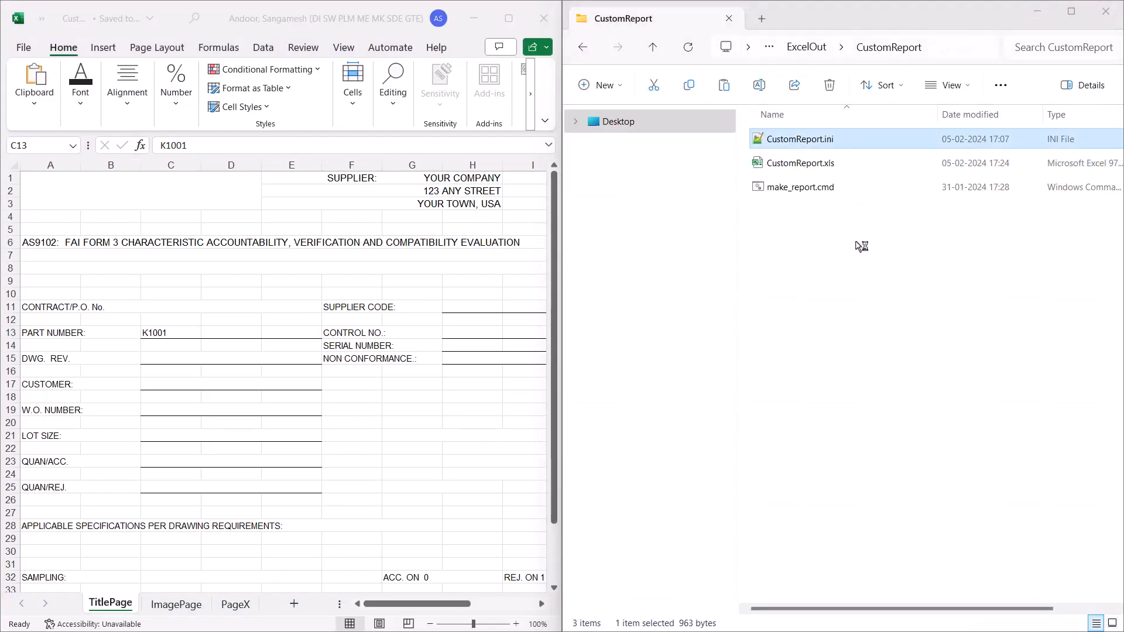
# - In CustomReport.ini, set [page1] sheetName to TitlePage with nextSheetID = page2
pyautogui.doubleClick(802, 138)
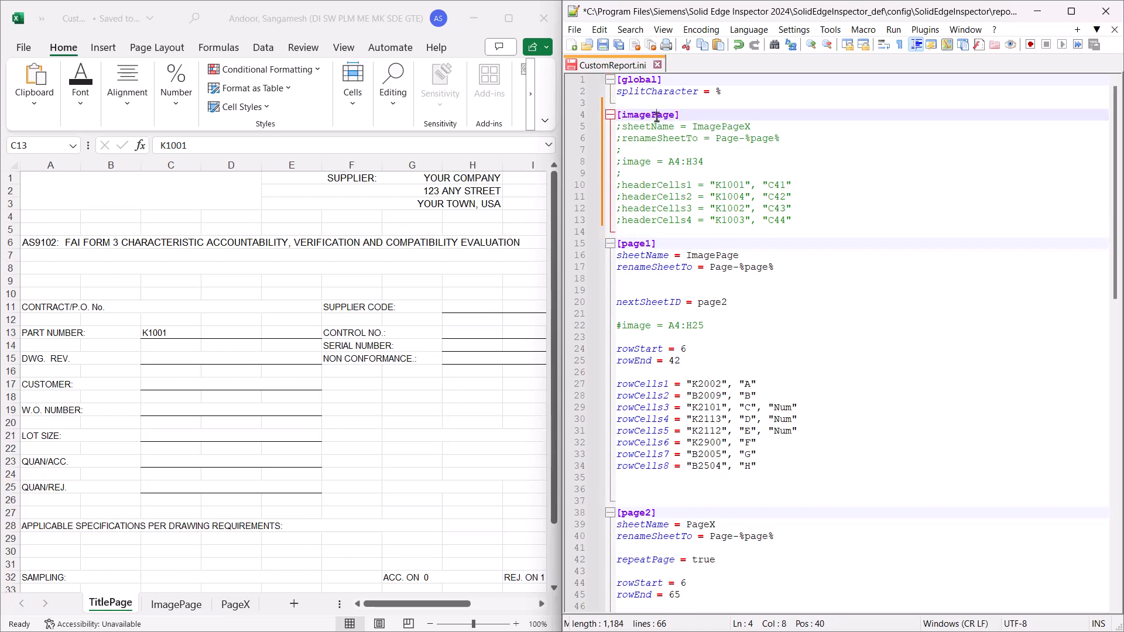
pyautogui.write('page1]')
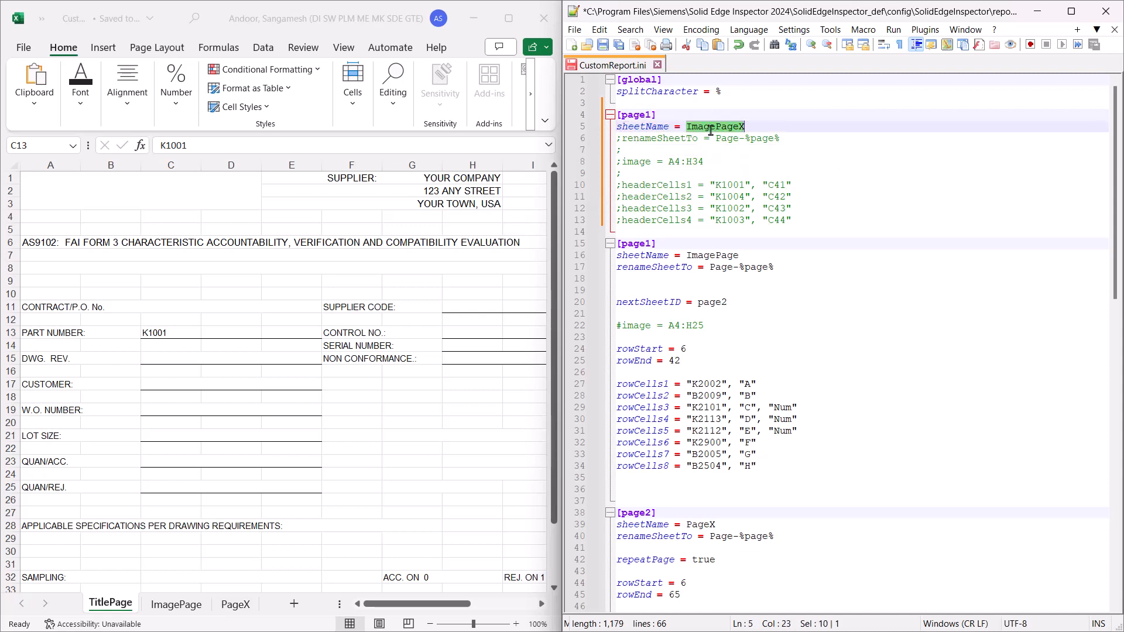
pyautogui.write('TitlePage')
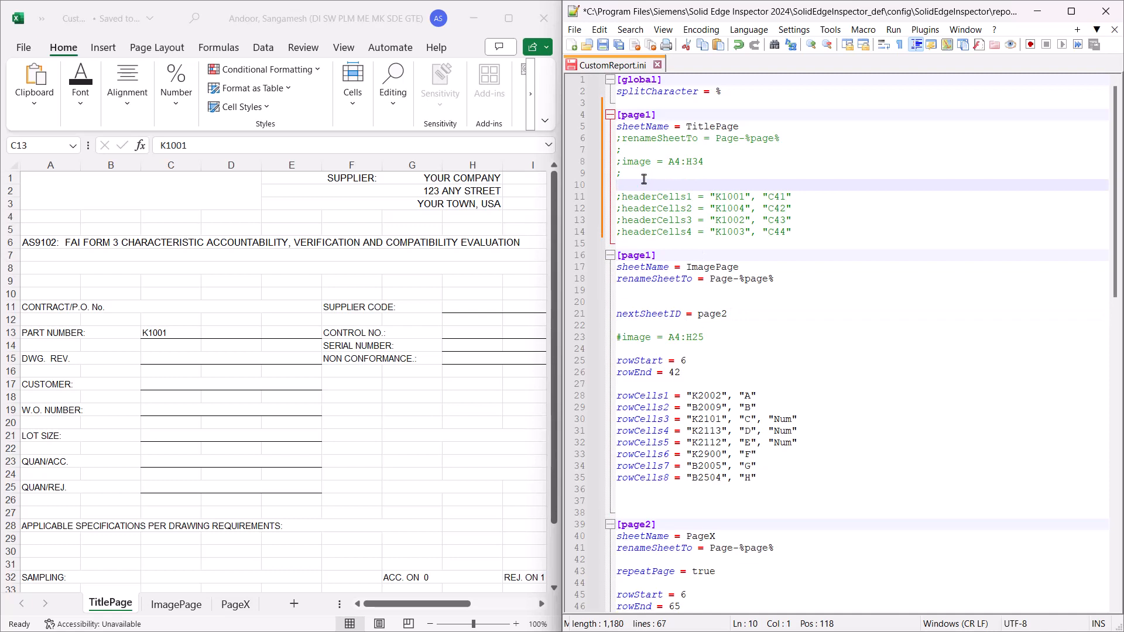
pyautogui.write('nextSheetID = page2')
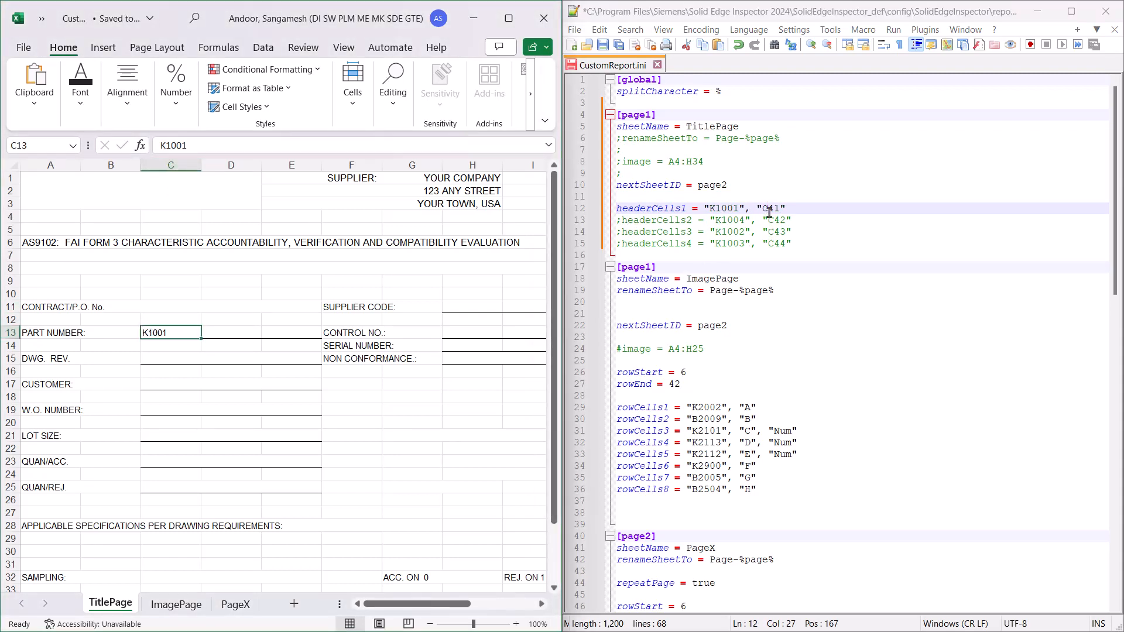
# - Map header key K1001 to cell C13, renumber the later page sections, and save
pyautogui.write('C13')
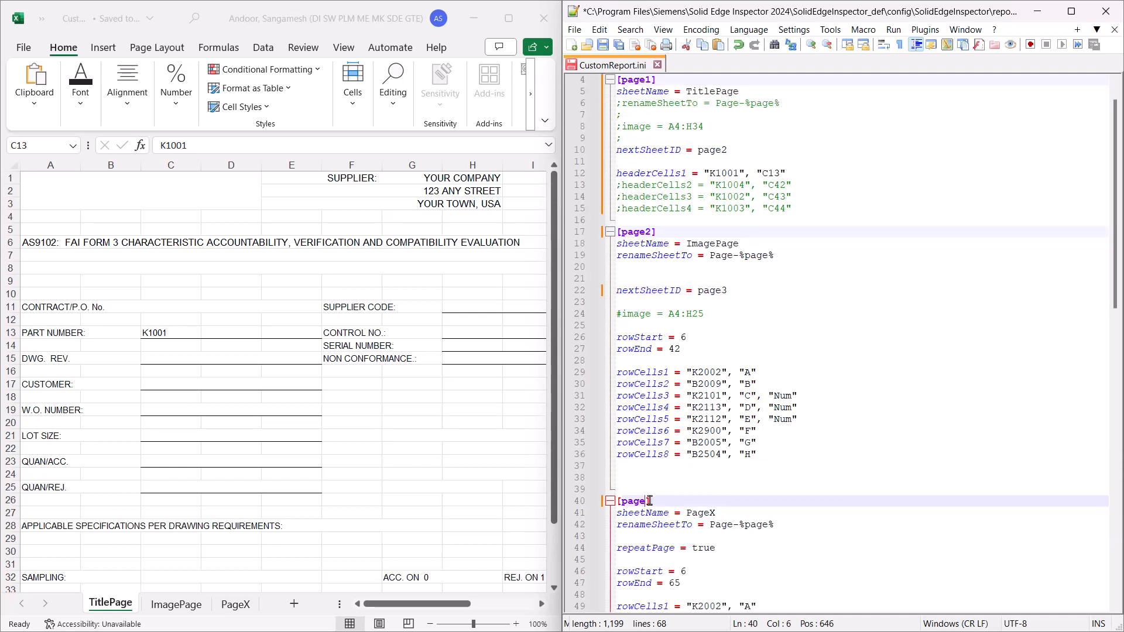
pyautogui.scroll(-3)
pyautogui.write('3')
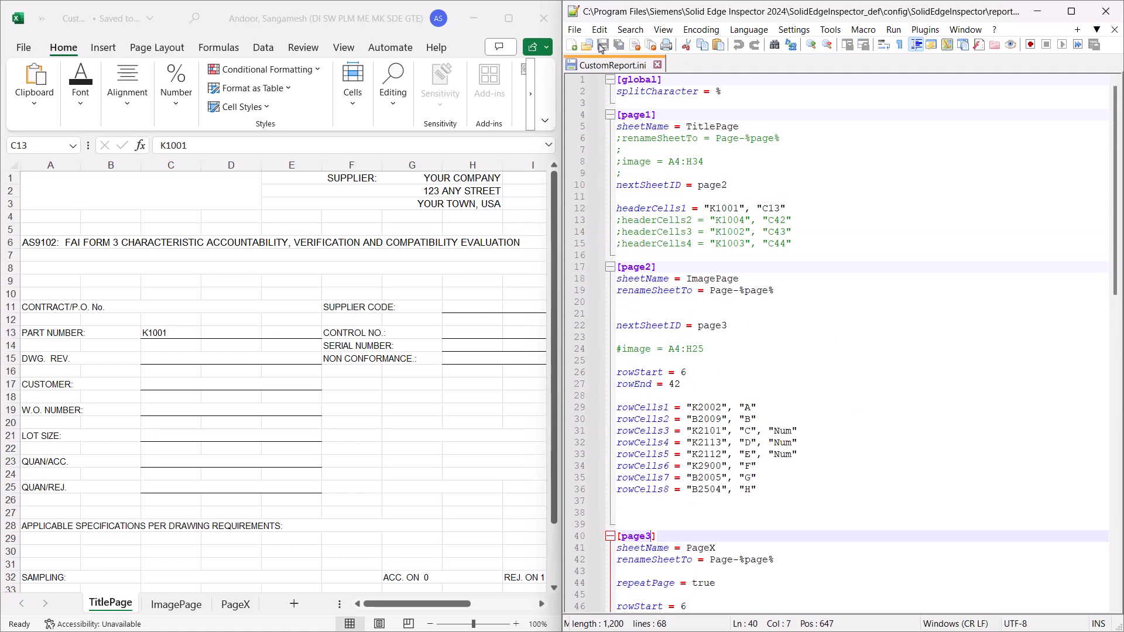
# - In qdas_hdr.xml, confirm key K1001 is filled from the Document Number property
pyautogui.doubleClick(229, 158)
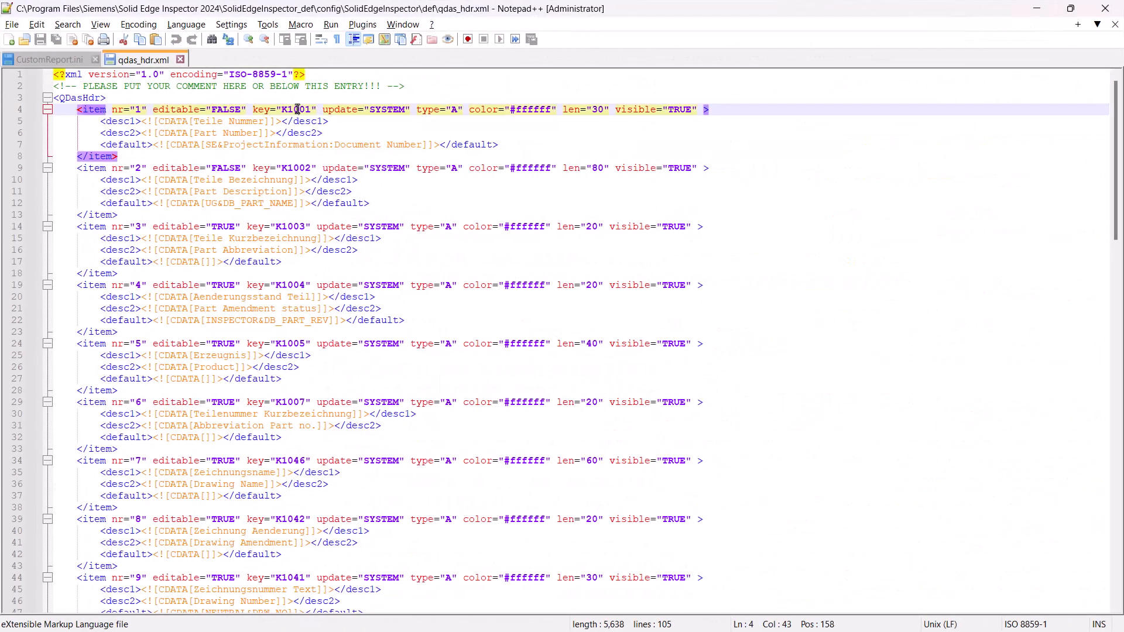
pyautogui.doubleClick(295, 109)
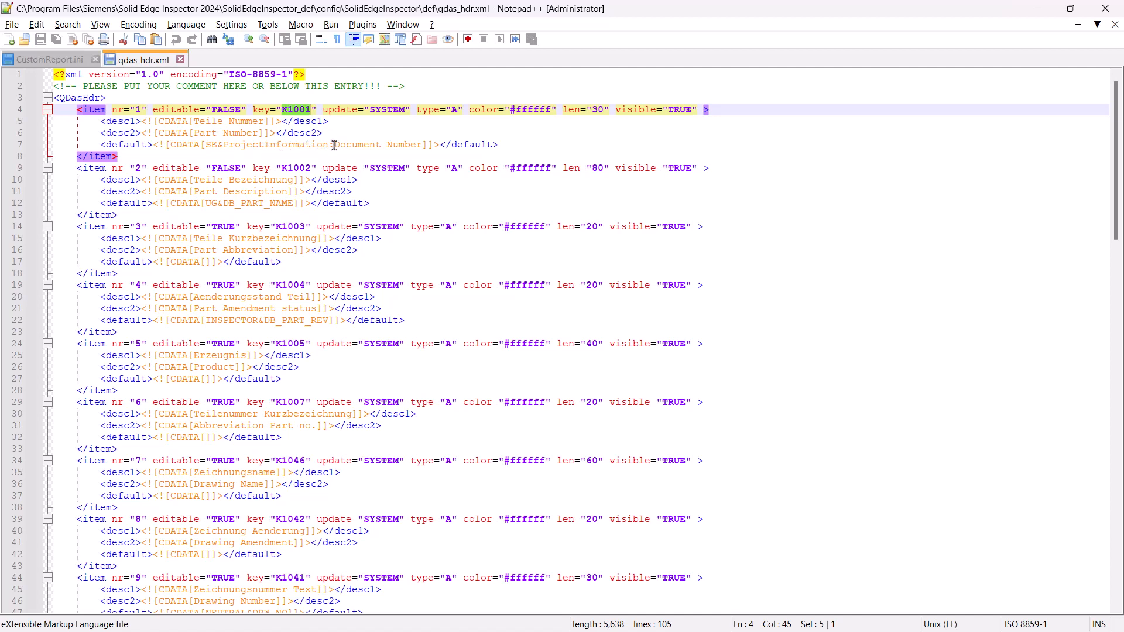
pyautogui.doubleClick(376, 144)
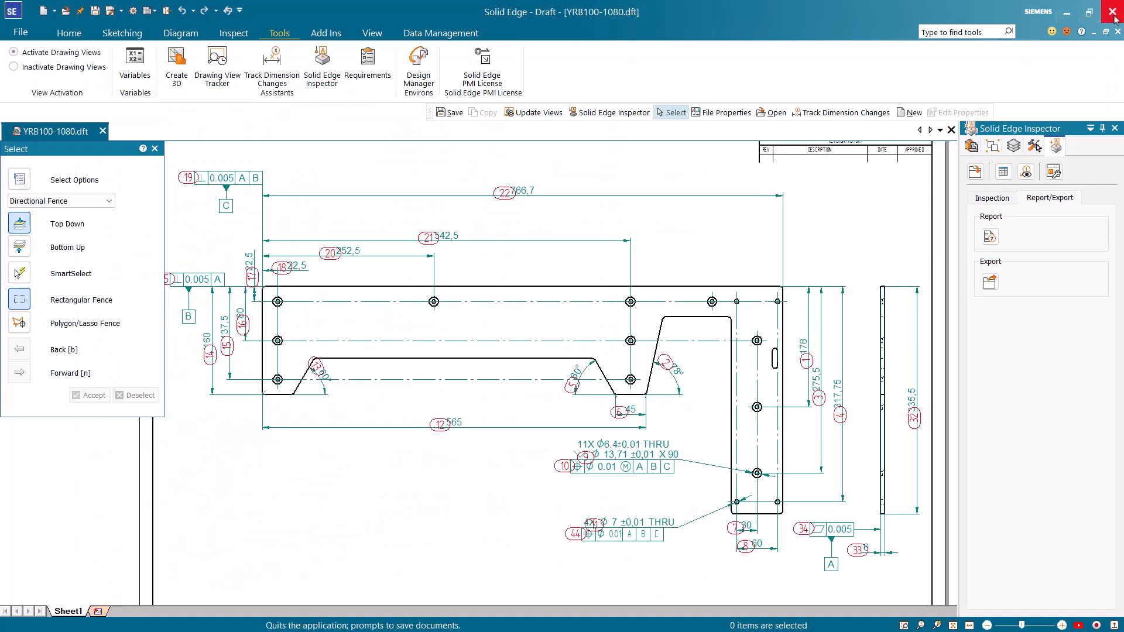
# - Restart Solid Edge without saving, reopen the drawing and show the Solid Edge Inspector panel
pyautogui.click(1114, 12)
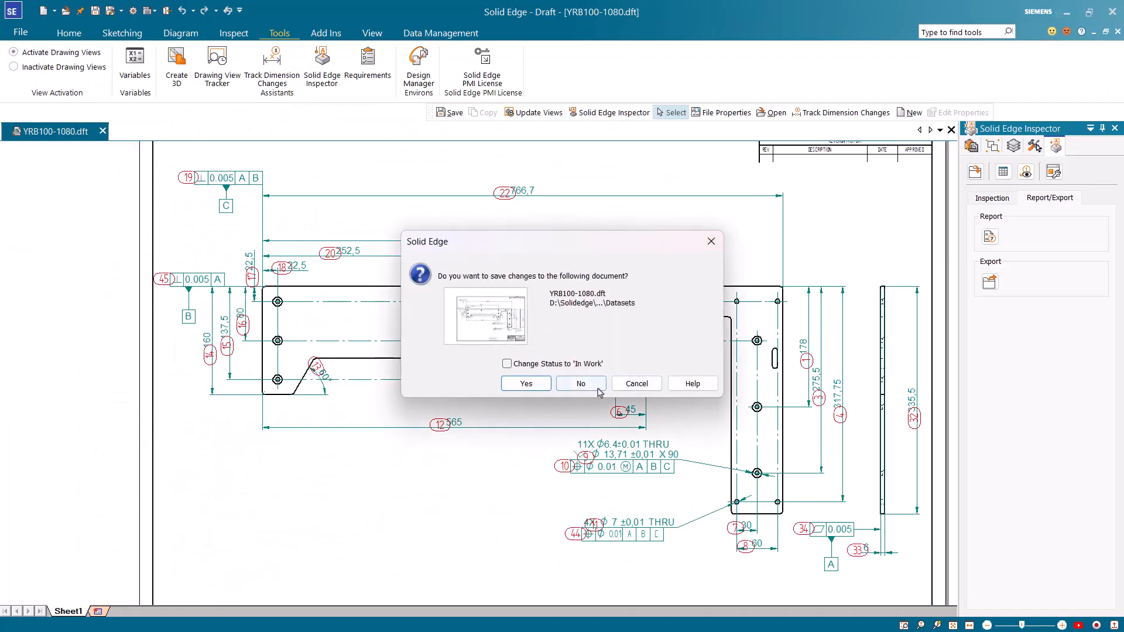
pyautogui.click(580, 383)
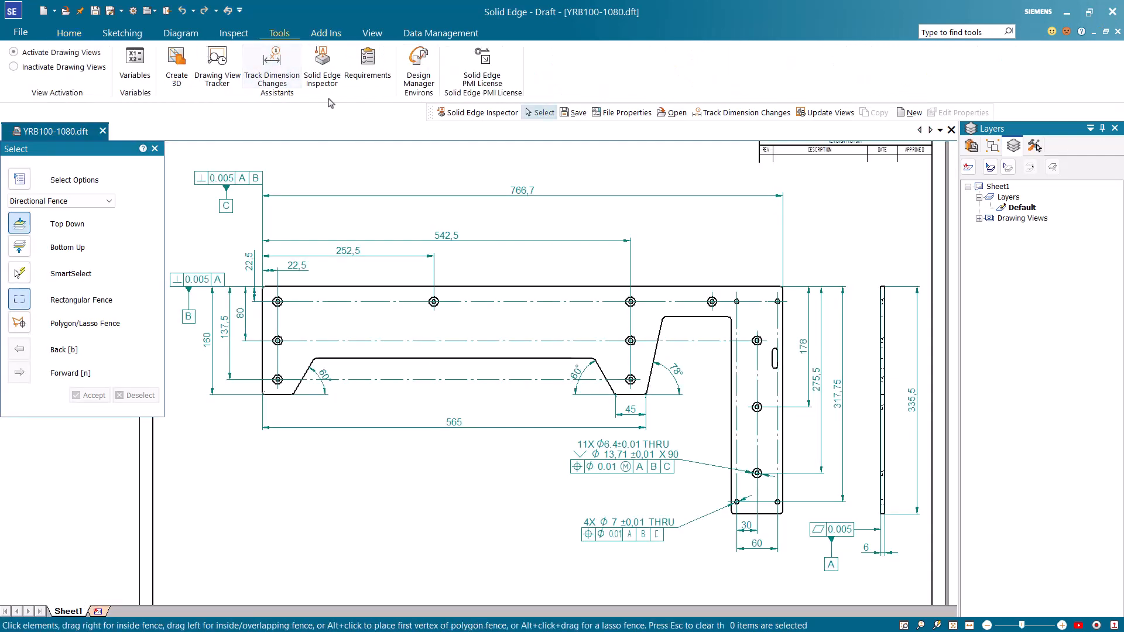
pyautogui.click(321, 64)
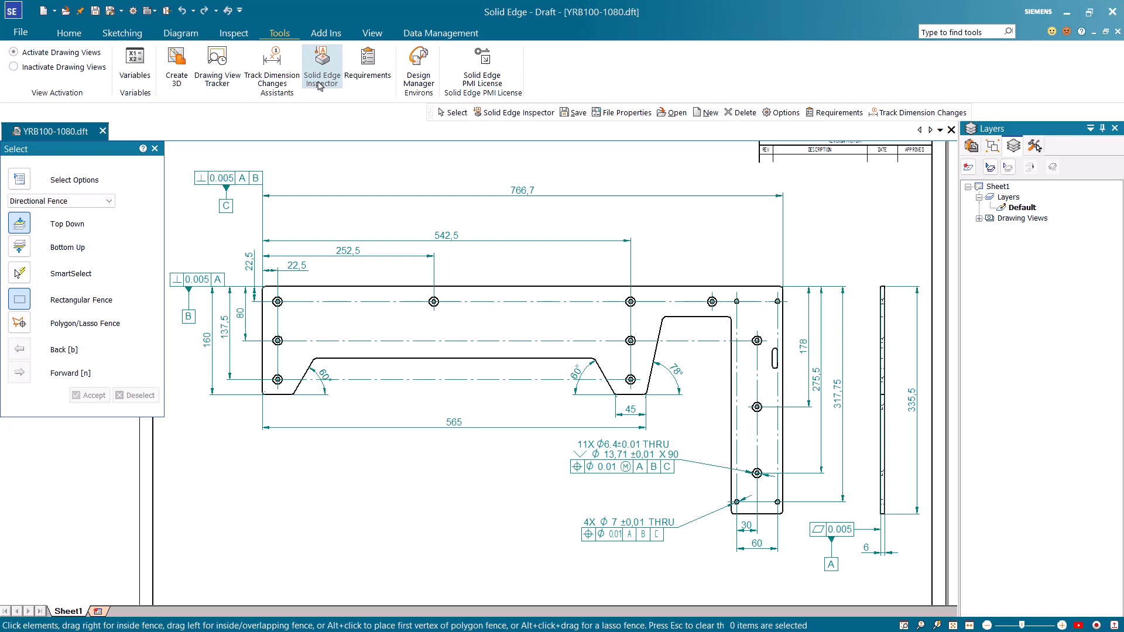
pyautogui.click(321, 64)
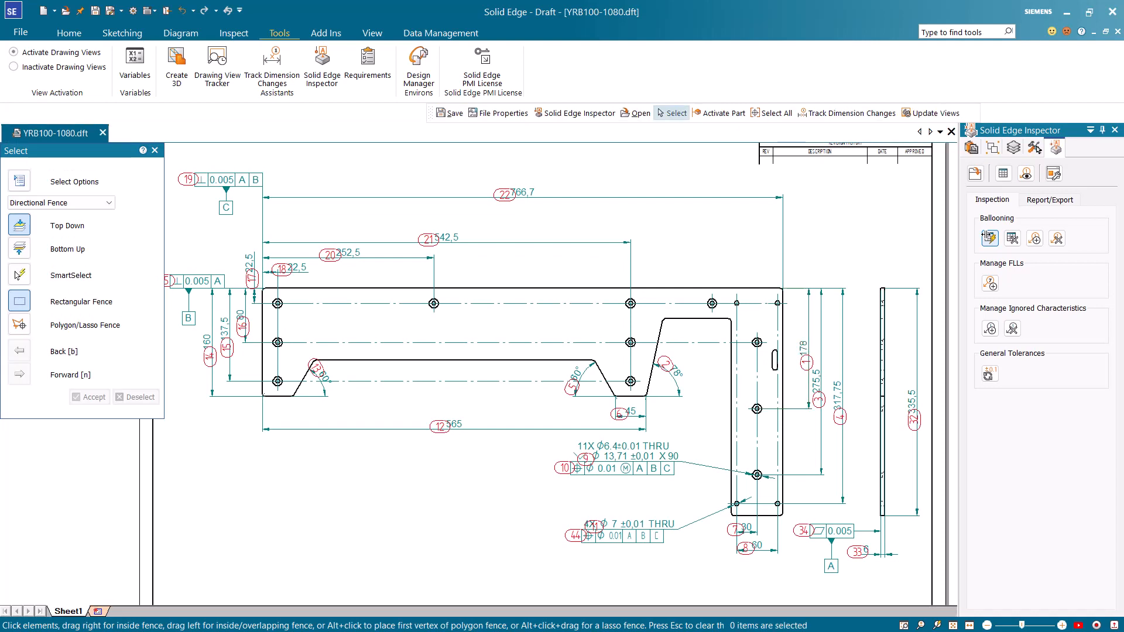
# - Generate the inspection report YRB100-1080 RevA.xls from Inspector's Report/Export tools
pyautogui.click(1049, 199)
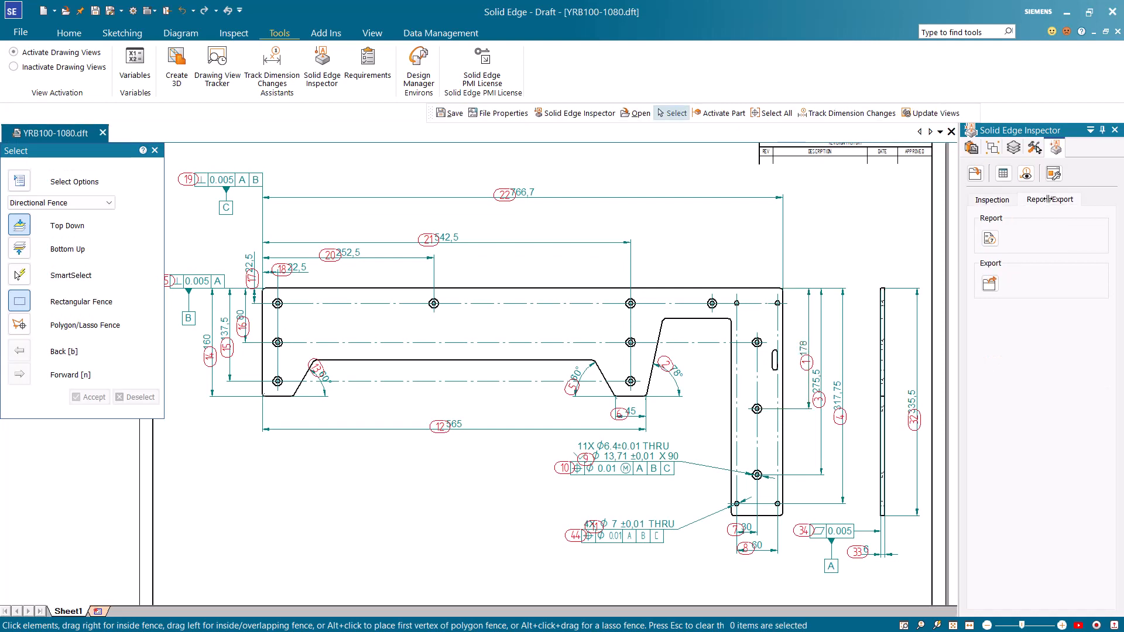
pyautogui.click(988, 238)
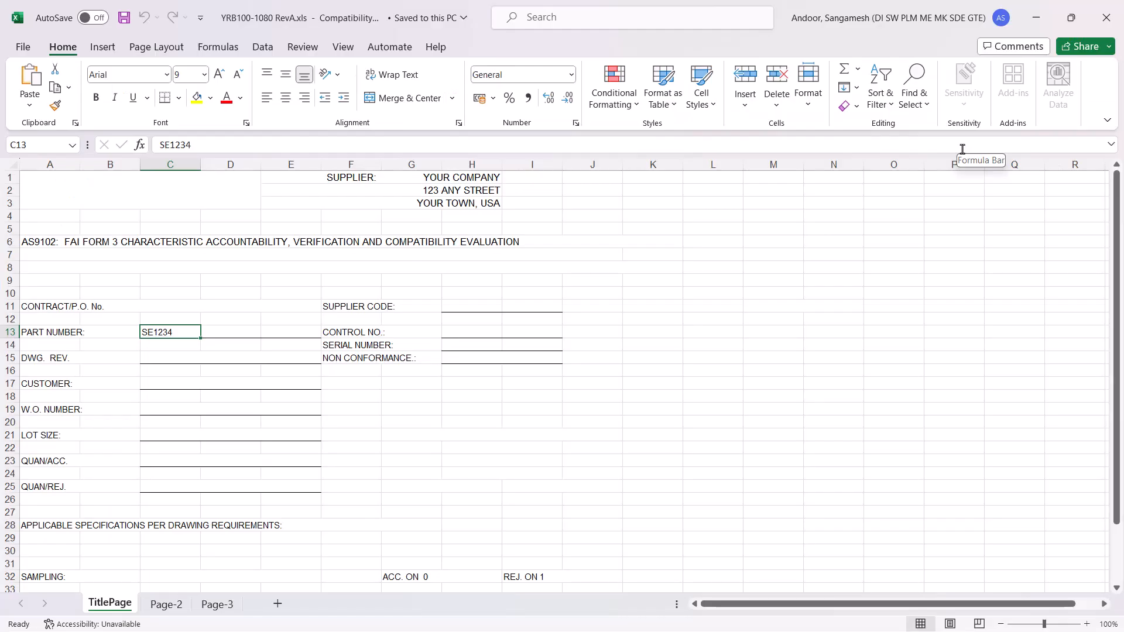
pyautogui.moveTo(307, 289)
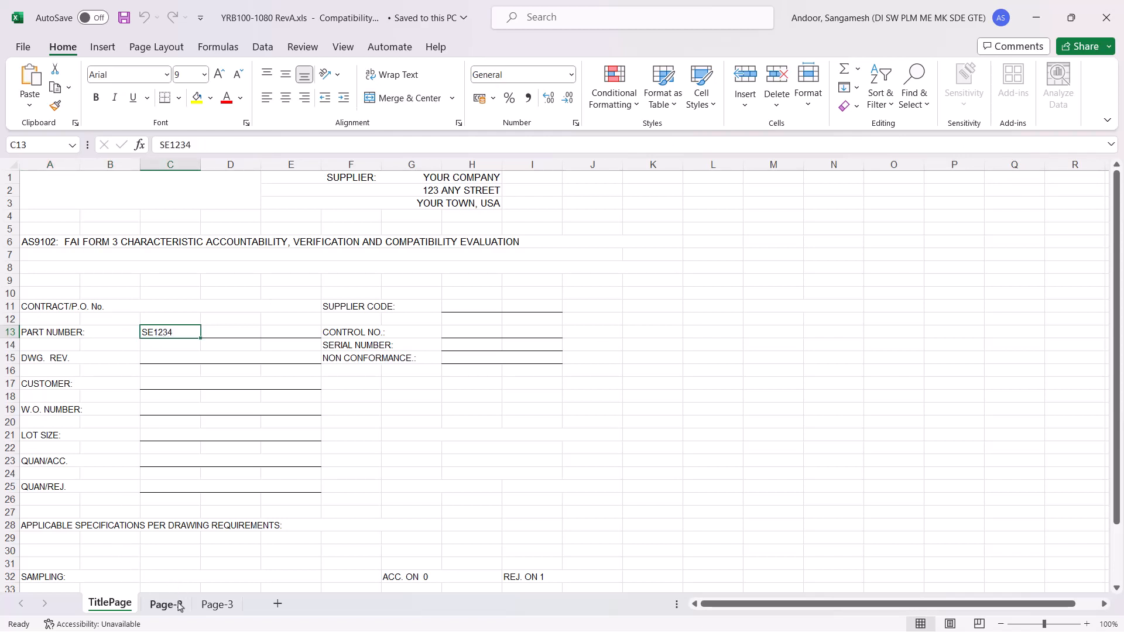
# - Show the Page-2 sheet with the Custom Output Report table of characteristics
pyautogui.click(166, 604)
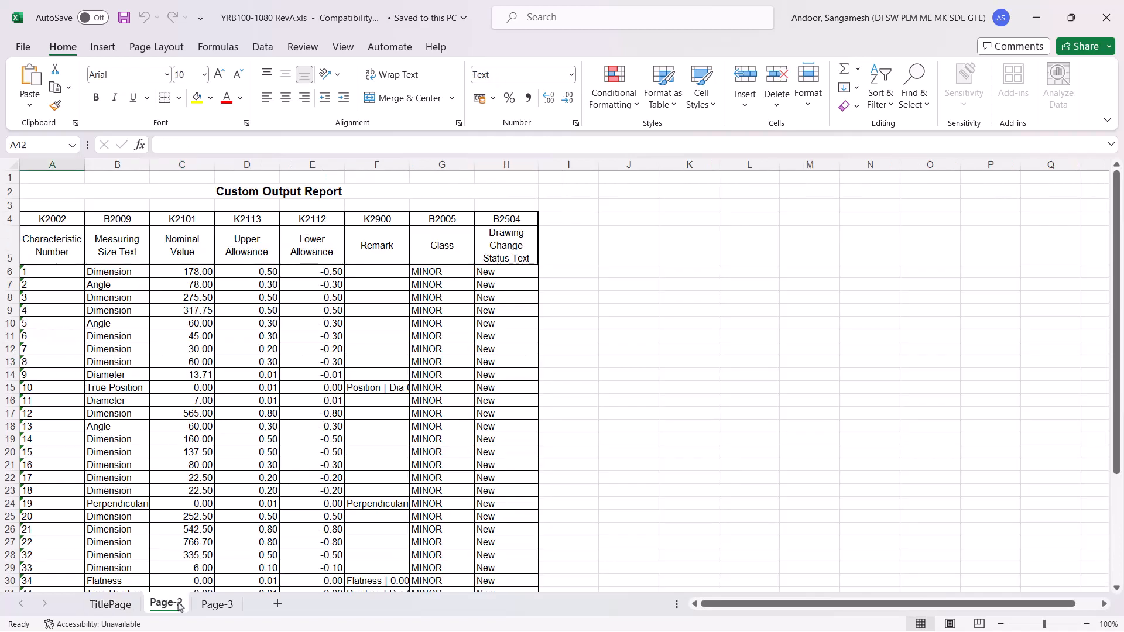